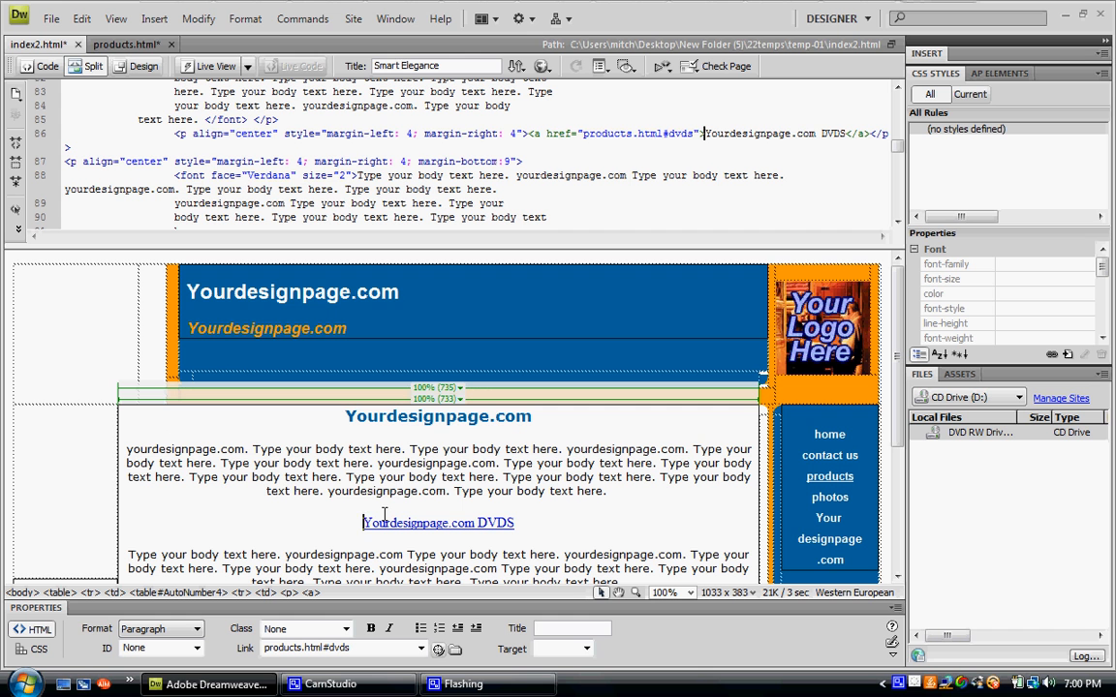
{"action": "mouse_move", "coordinate": [489, 540]}
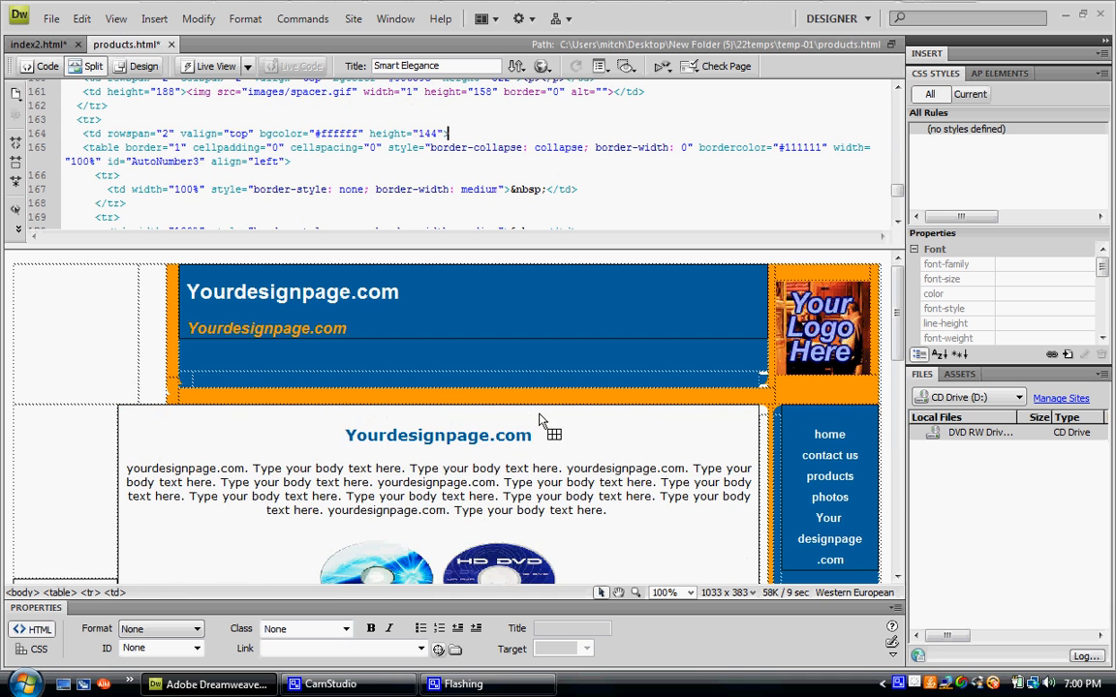
- Scroll down products.html to the Blu-ray and HD DVD disc image
{"action": "scroll", "scroll_direction": "down", "scroll_amount": 3}
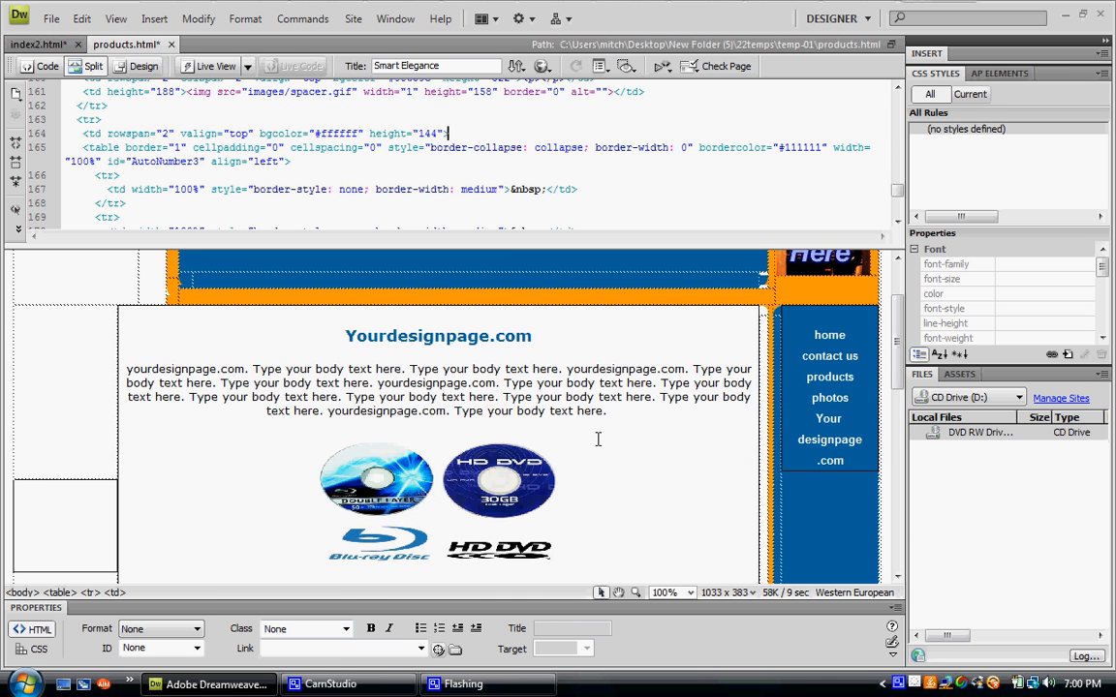
{"action": "scroll", "scroll_direction": "down", "scroll_amount": 3}
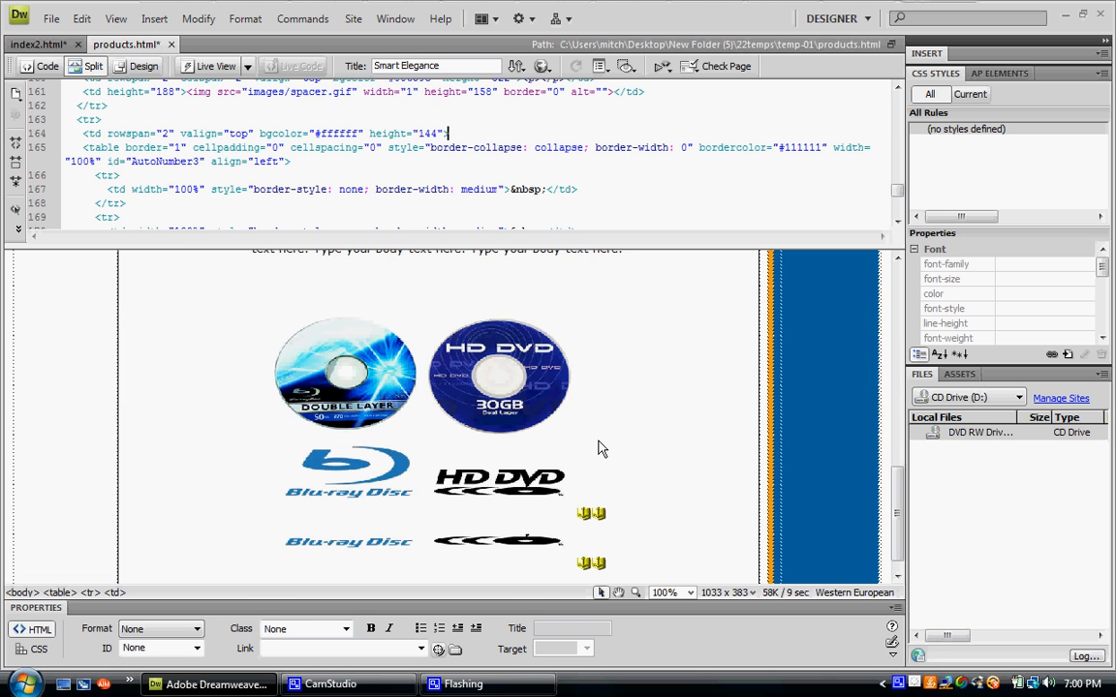
{"action": "scroll", "scroll_direction": "down", "scroll_amount": 3}
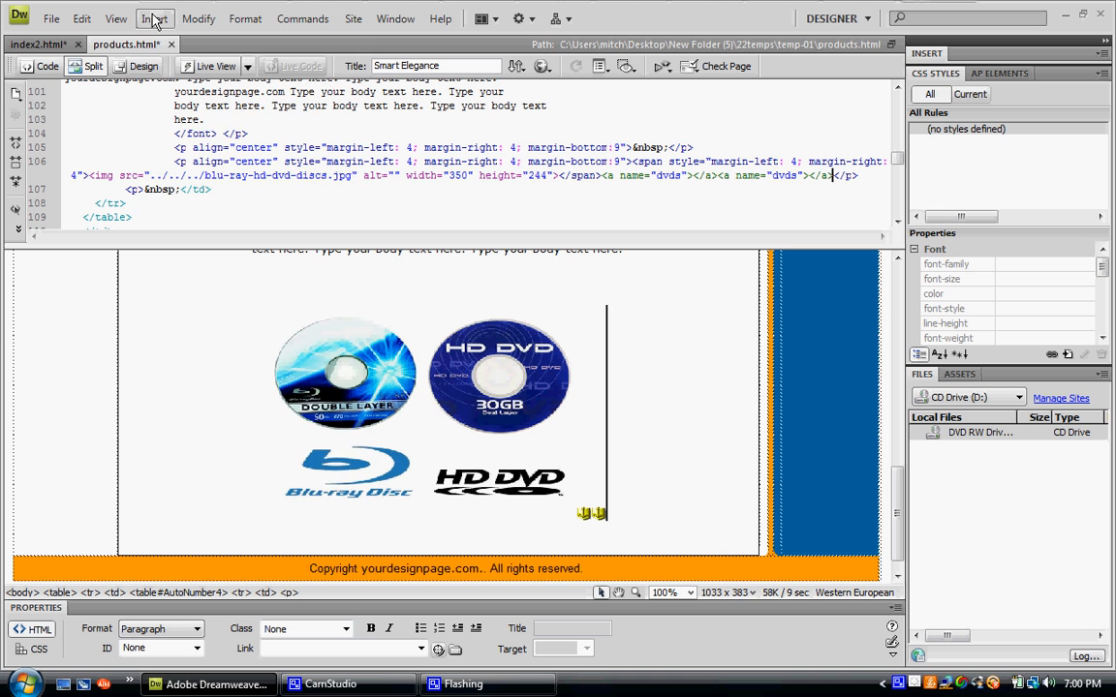
- Insert a named anchor 'dvds' after the DVD disc image via Insert > Named Anchor
{"action": "left_click", "coordinate": [154, 19]}
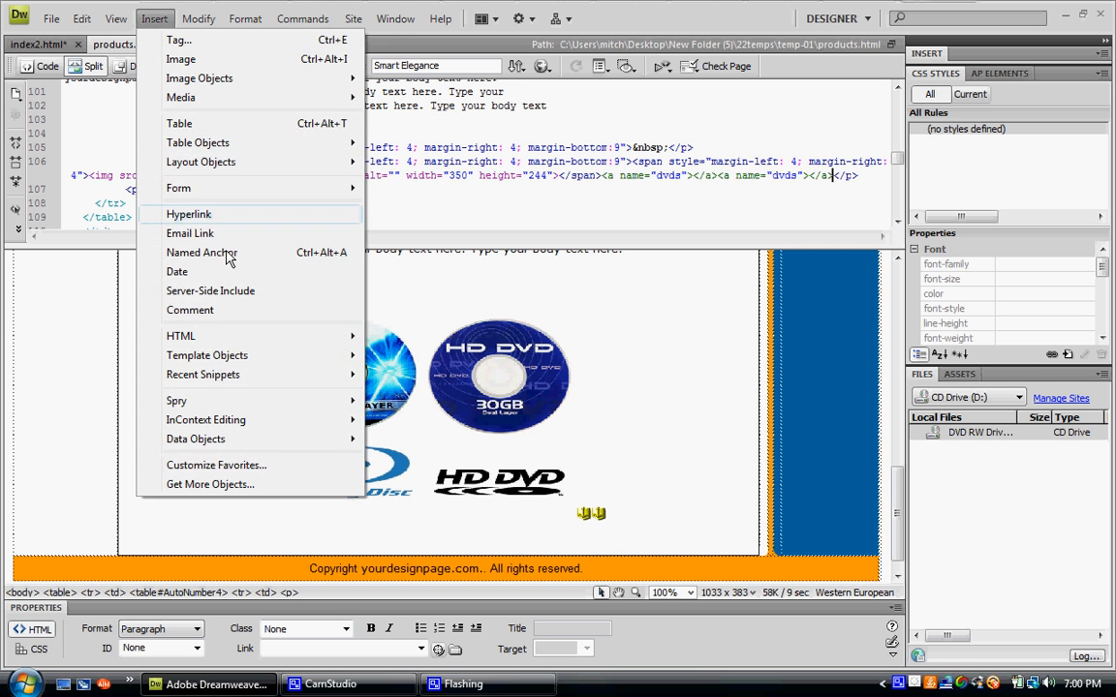
{"action": "left_click", "coordinate": [202, 253]}
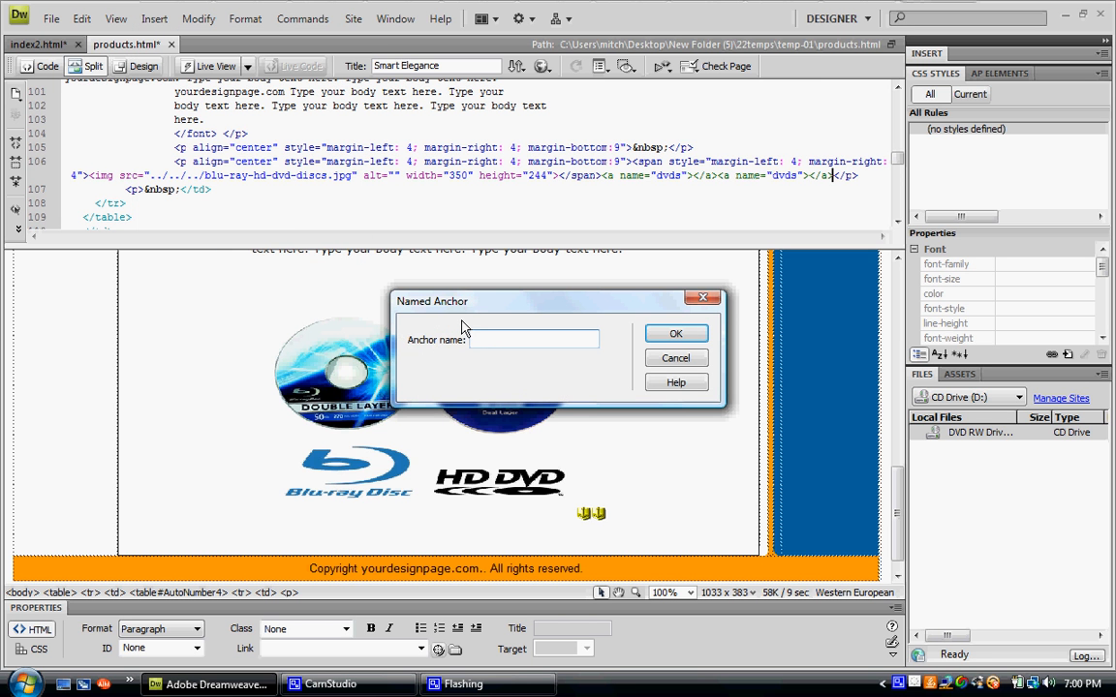
{"action": "type", "text": "dvds"}
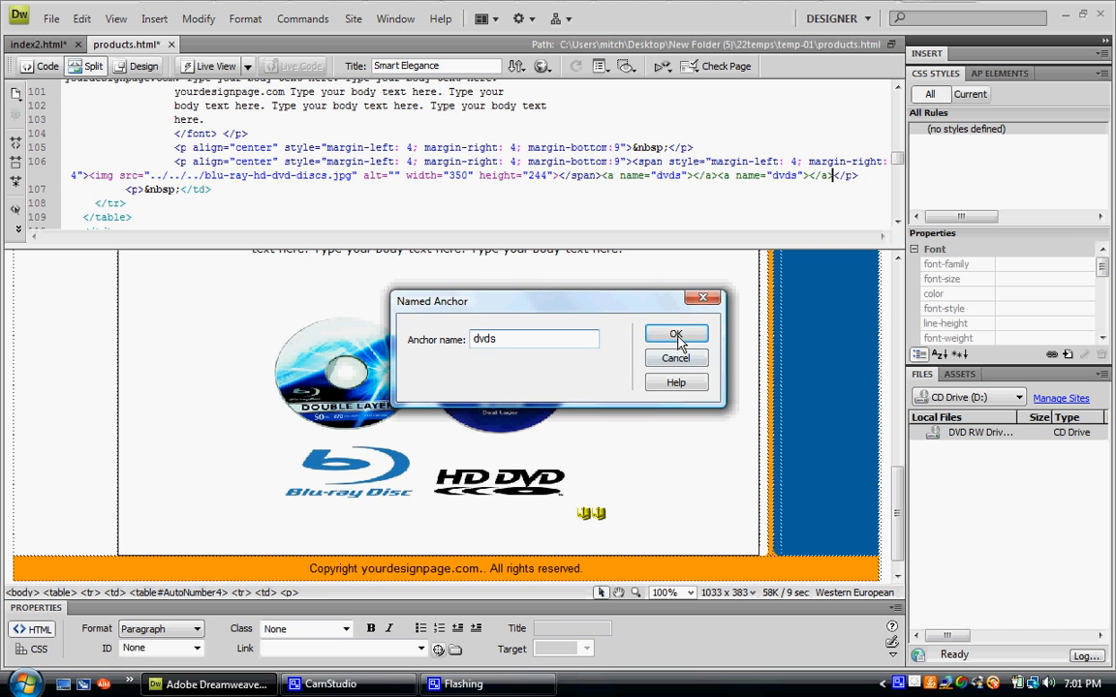
{"action": "left_click", "coordinate": [676, 335]}
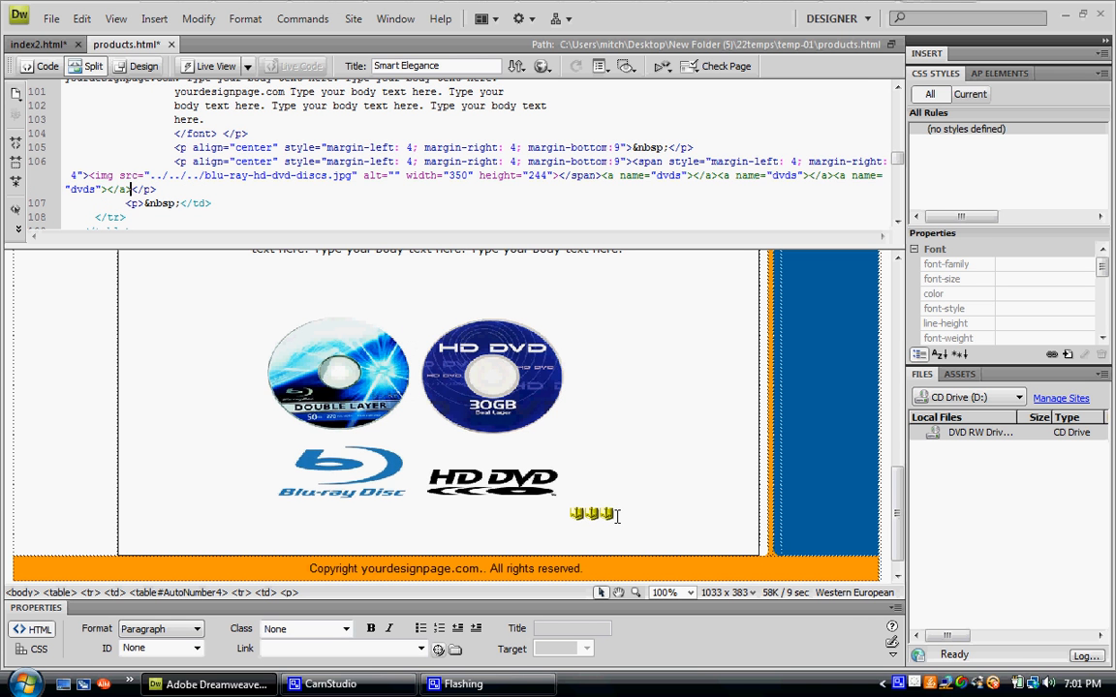
{"action": "mouse_move", "coordinate": [469, 411]}
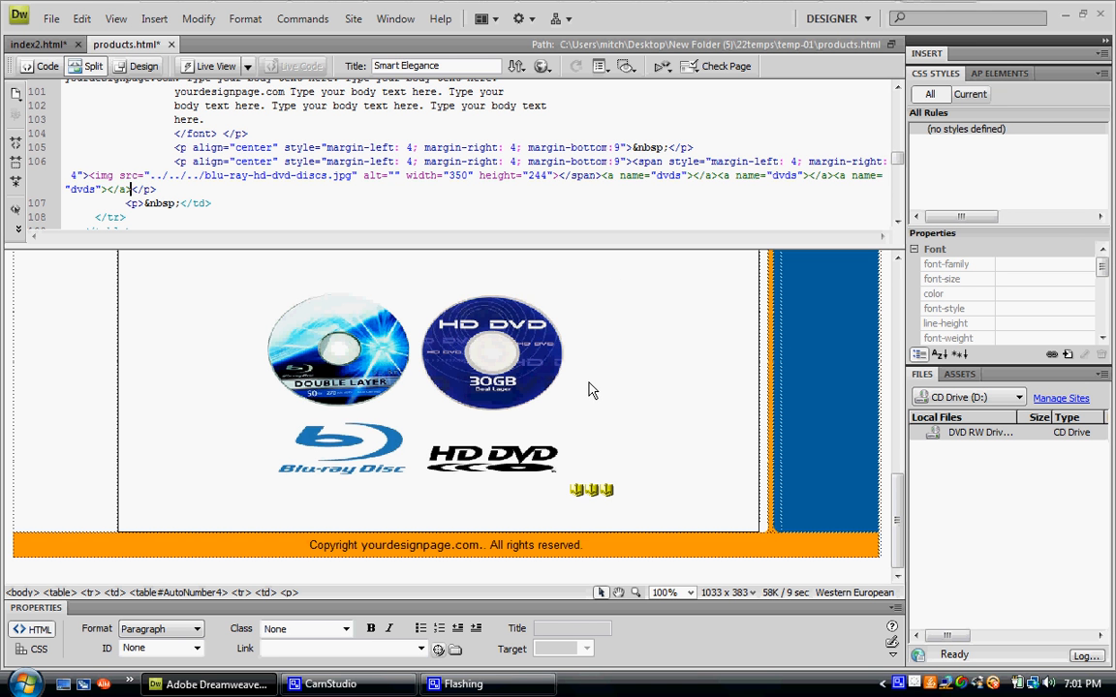
{"action": "mouse_move", "coordinate": [25, 8]}
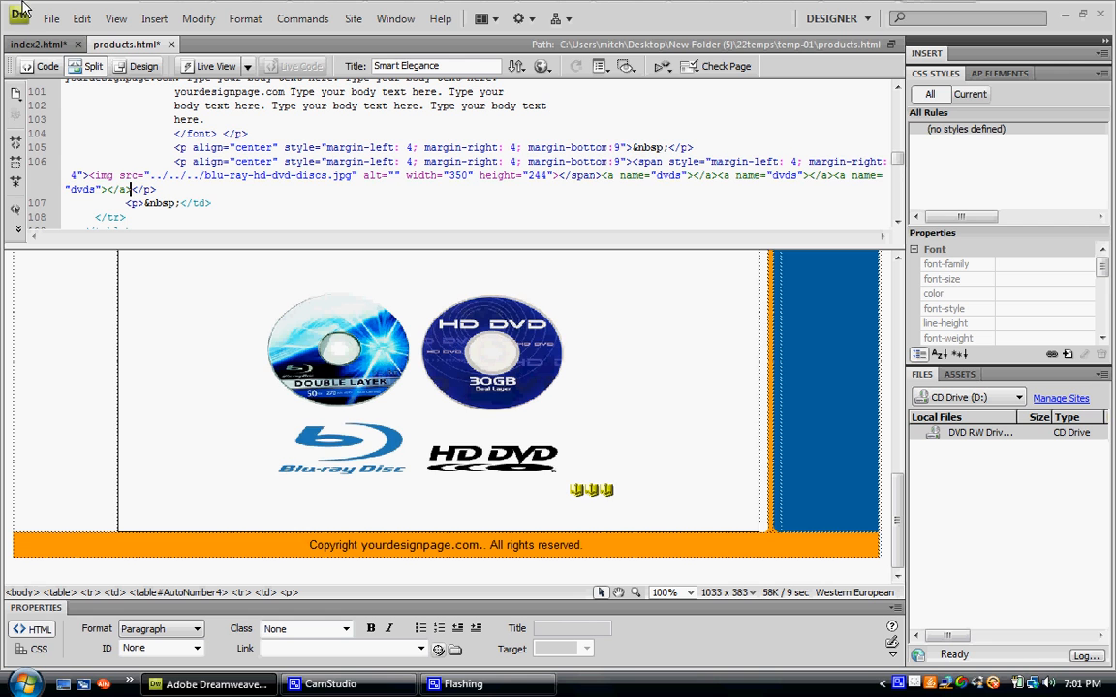